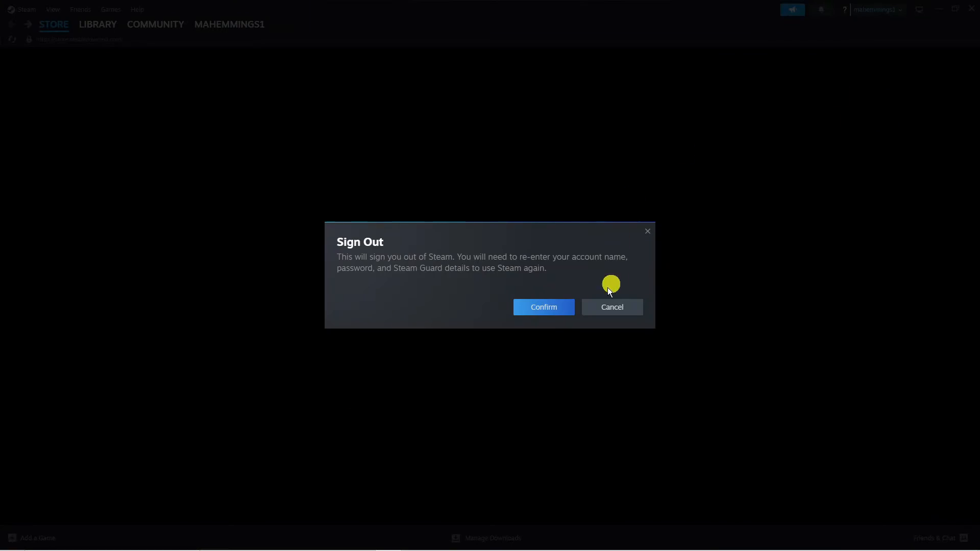
Confirm signing out of the friend's account so the owner can sign back in.
{"action": "left_click", "coordinate": [543, 307]}
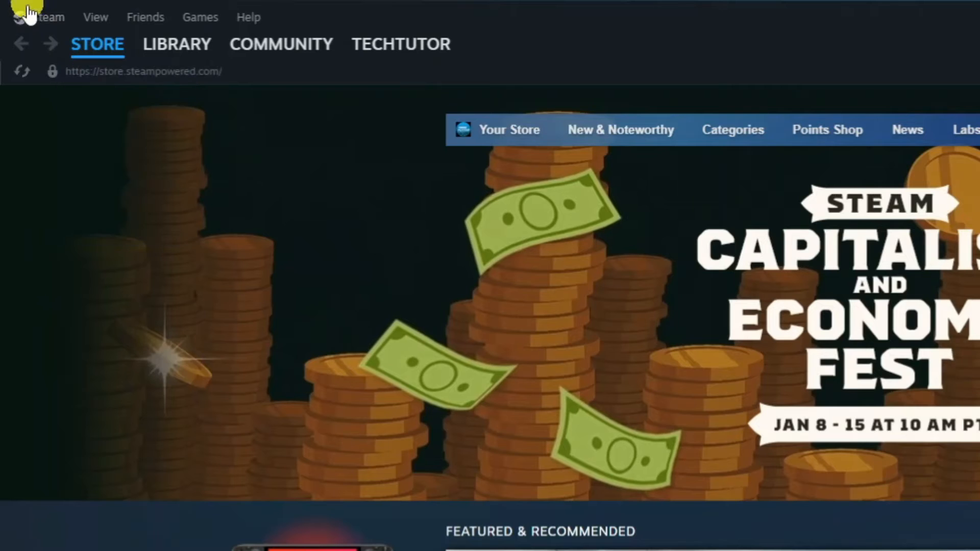
Reach the client Settings window via the Steam menu.
{"action": "left_click", "coordinate": [46, 17]}
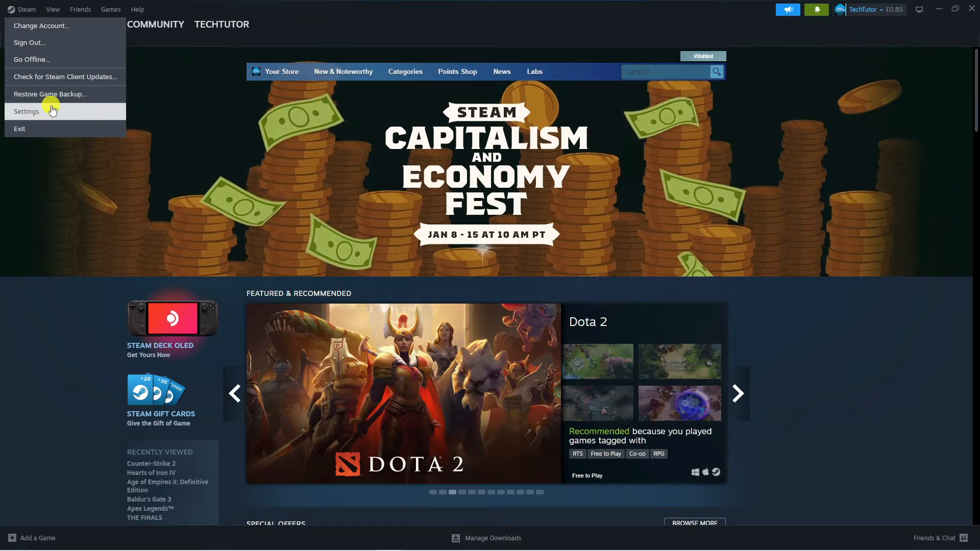
{"action": "left_click", "coordinate": [26, 110]}
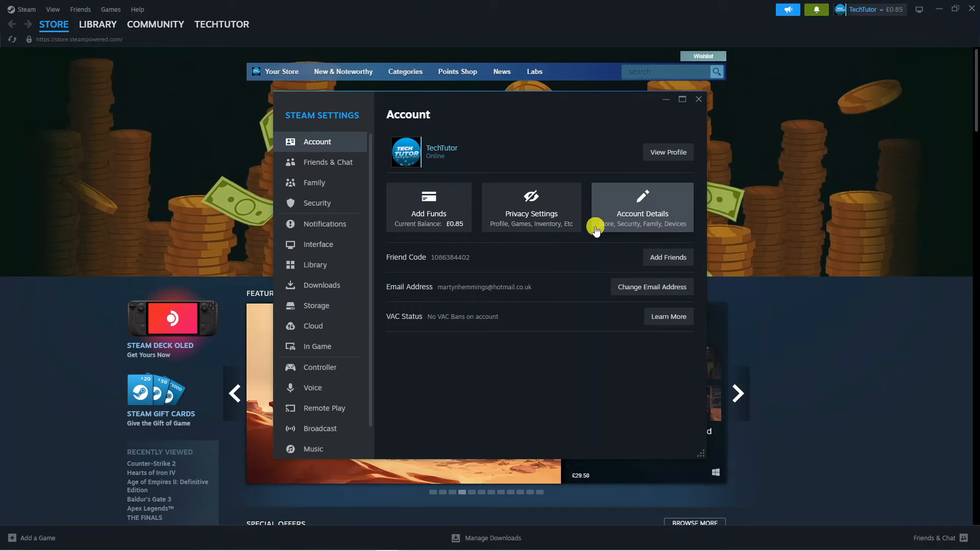
{"action": "mouse_move", "coordinate": [420, 190]}
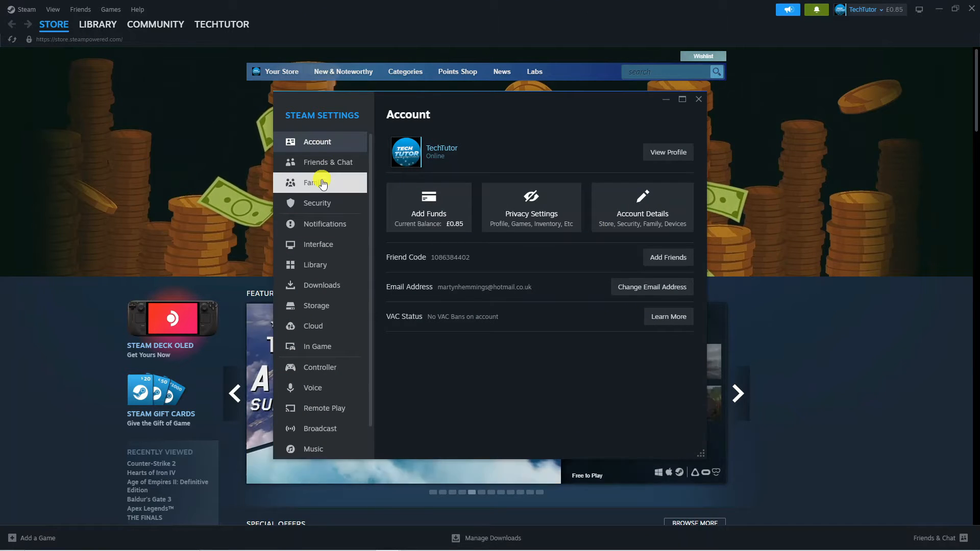
In Family settings, manage Family Library Sharing and switch on sharing for the friend's account.
{"action": "left_click", "coordinate": [314, 182]}
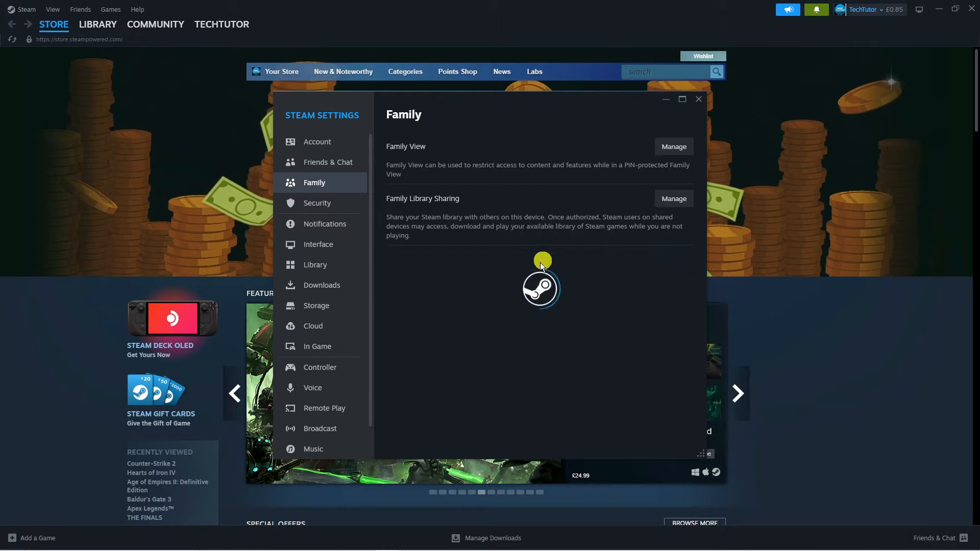
{"action": "left_click", "coordinate": [673, 198]}
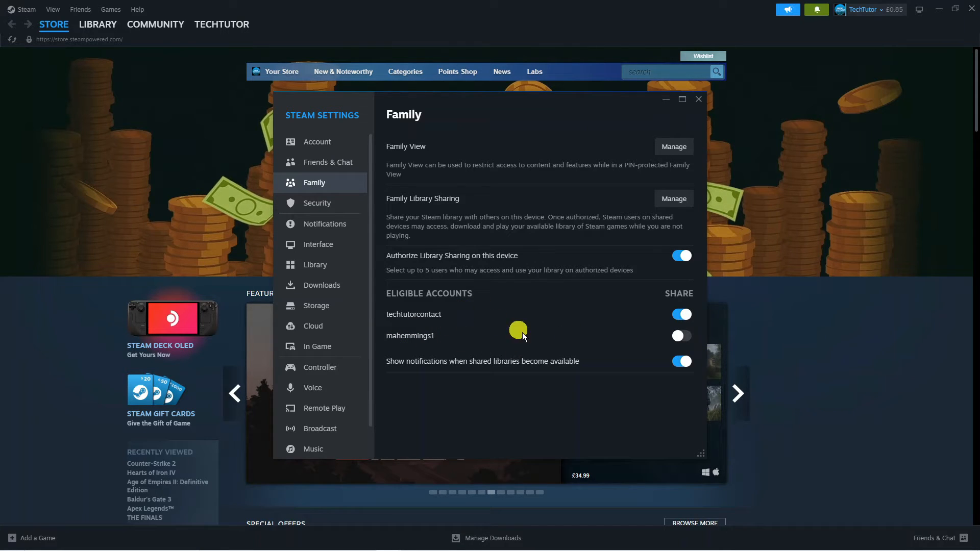
{"action": "left_click", "coordinate": [682, 336]}
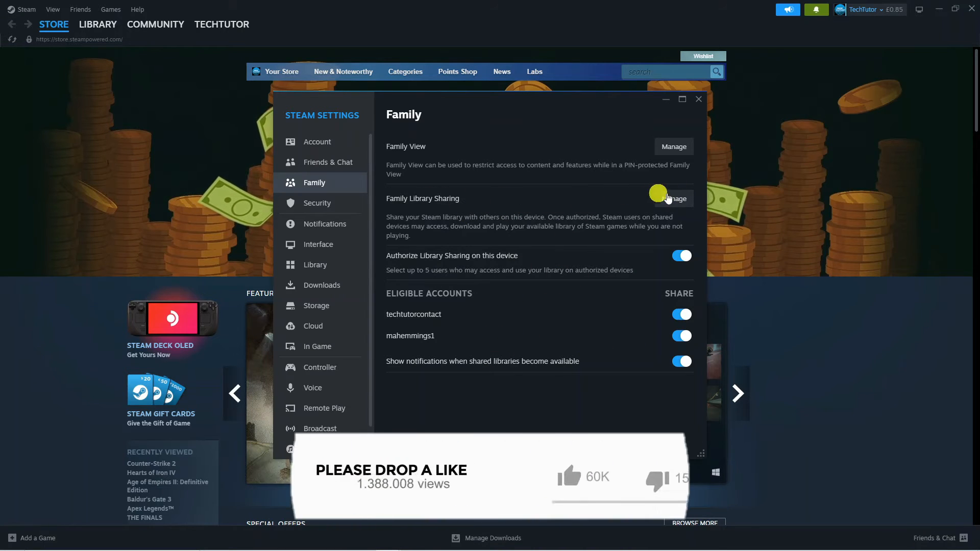
Show the Manage Family Library Sharing page listing this computer and both authorized accounts.
{"action": "left_click", "coordinate": [674, 198]}
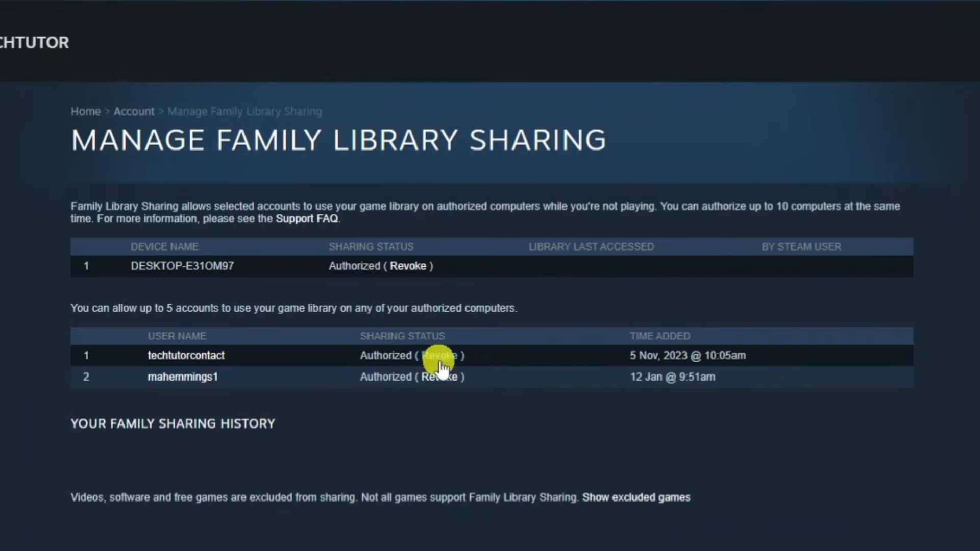
{"action": "mouse_move", "coordinate": [359, 401]}
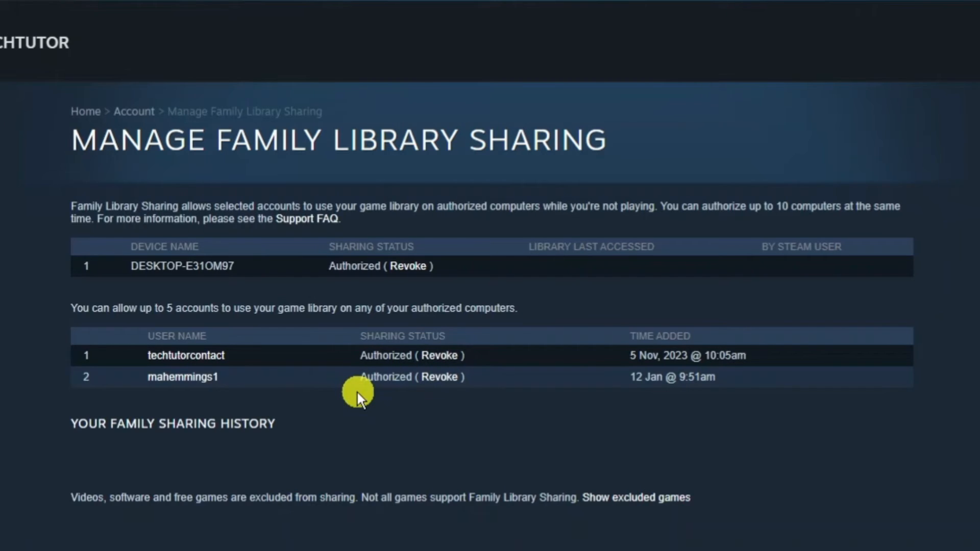
{"action": "left_click", "coordinate": [860, 9]}
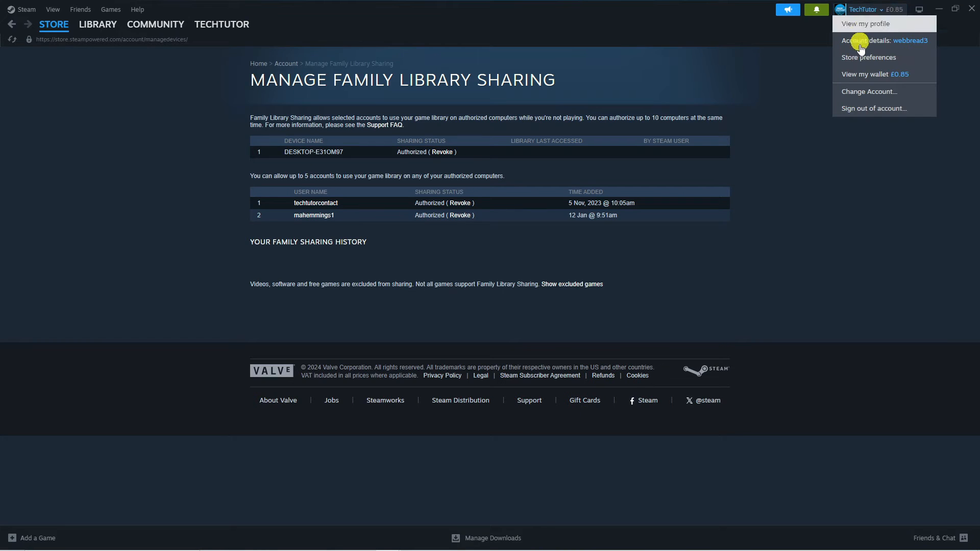
Sign out of the owner's account and sign back in as the friend.
{"action": "left_click", "coordinate": [874, 108]}
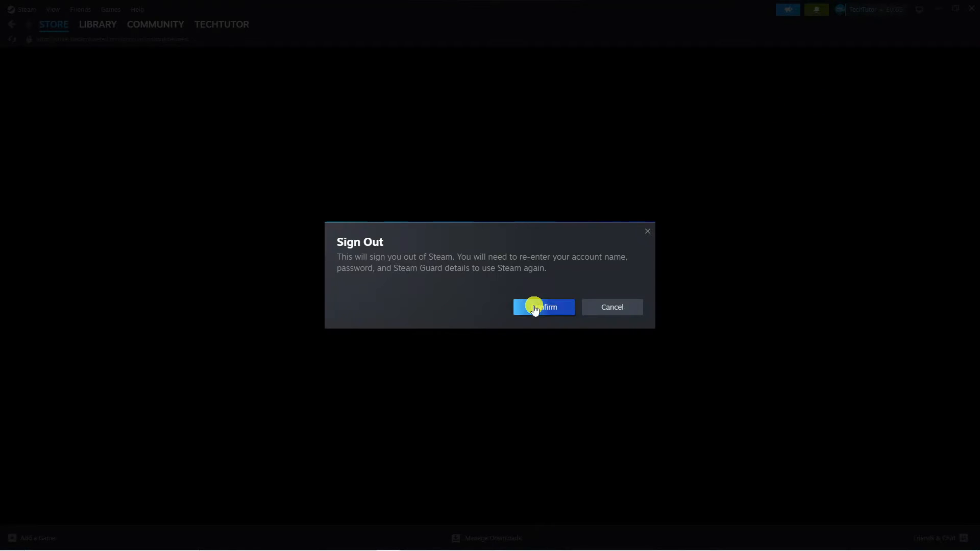
{"action": "left_click", "coordinate": [543, 306]}
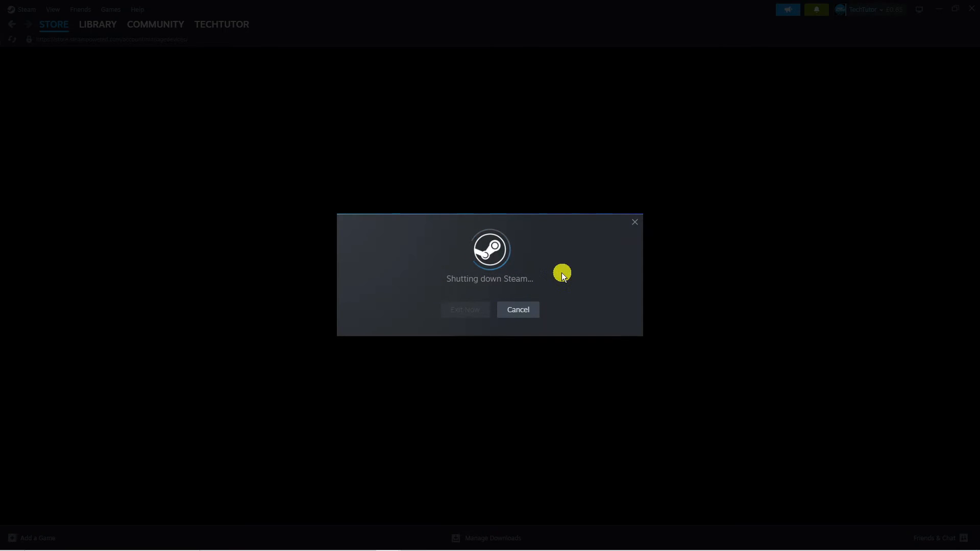
{"action": "left_click", "coordinate": [518, 310]}
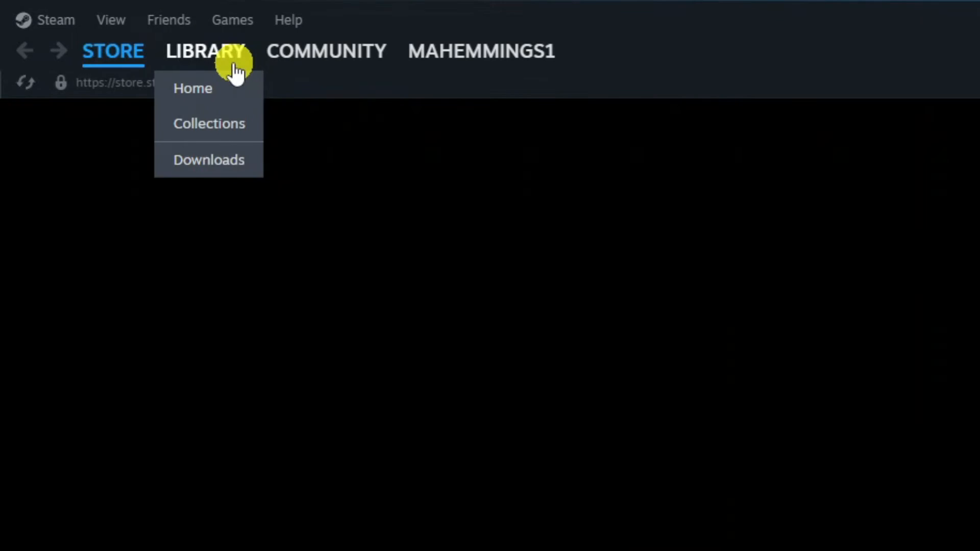
In the friend's library, view Dawn of War, Tabletop Simulator and Terraria, confirming Terraria is installable from the owner's library.
{"action": "left_click", "coordinate": [192, 88]}
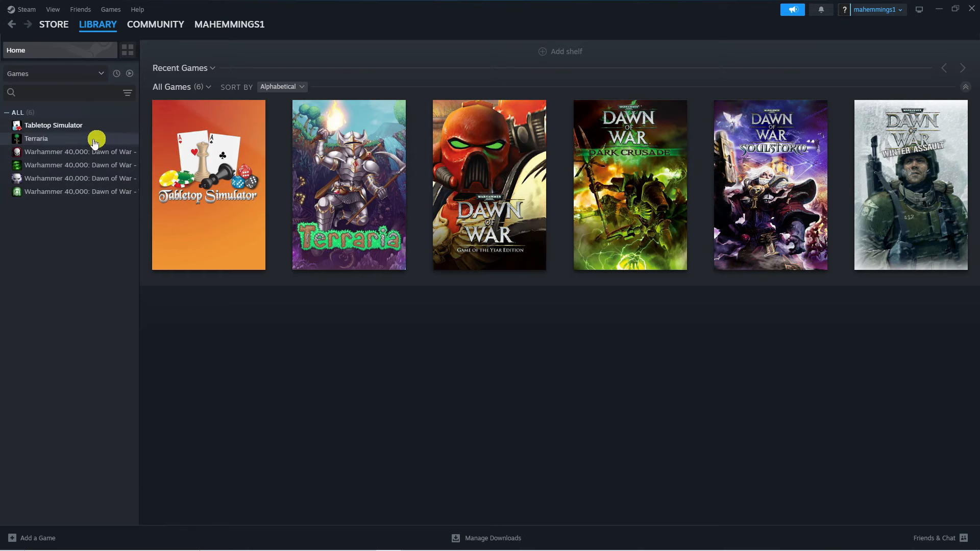
{"action": "left_click", "coordinate": [72, 151]}
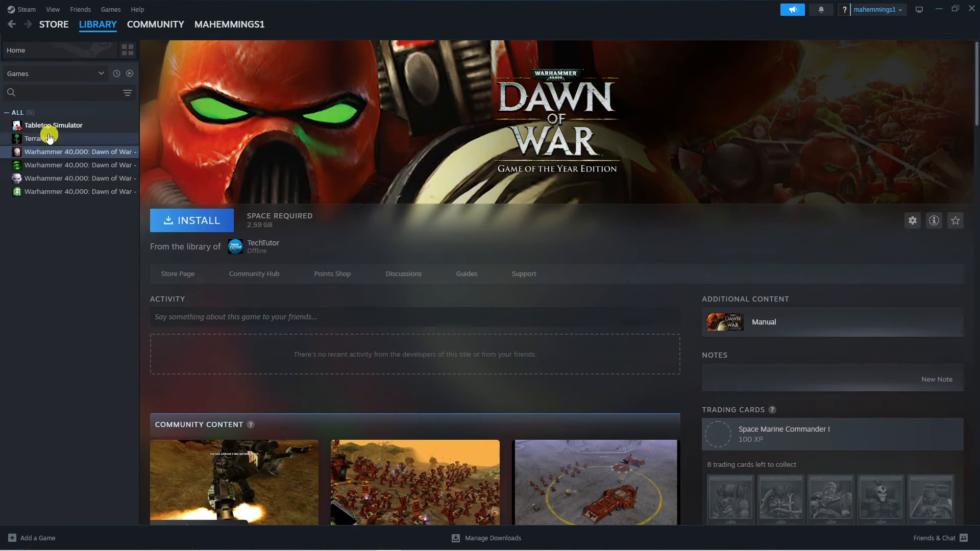
{"action": "left_click", "coordinate": [53, 125]}
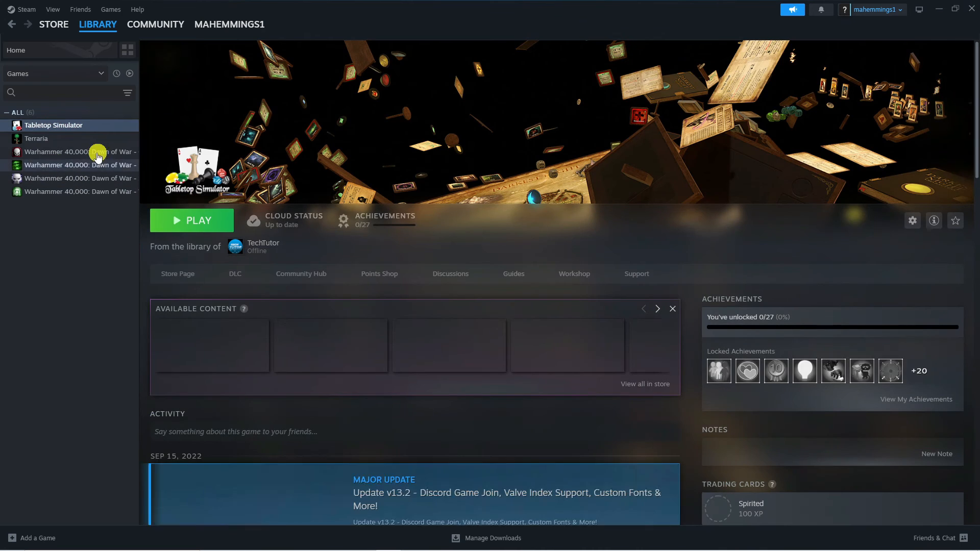
{"action": "left_click", "coordinate": [36, 139]}
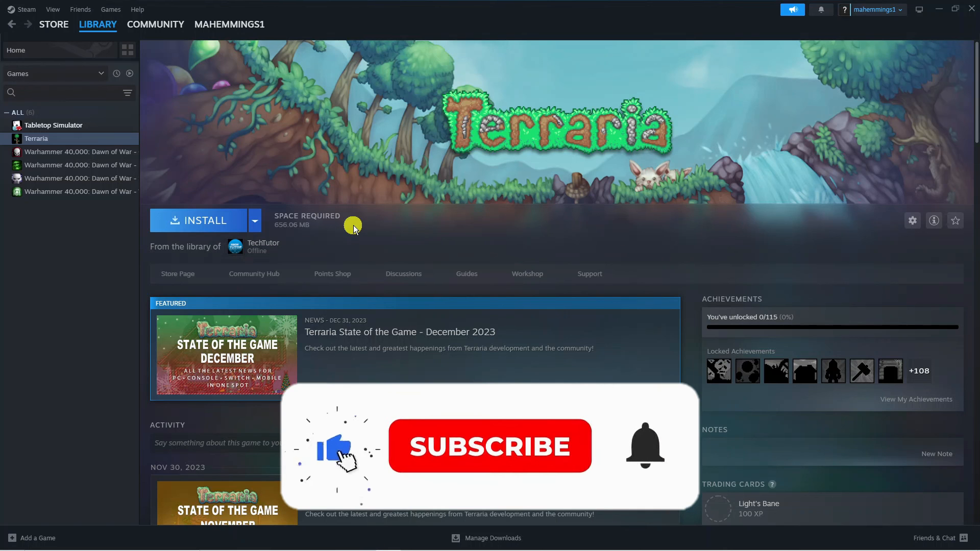
{"action": "left_click", "coordinate": [490, 447]}
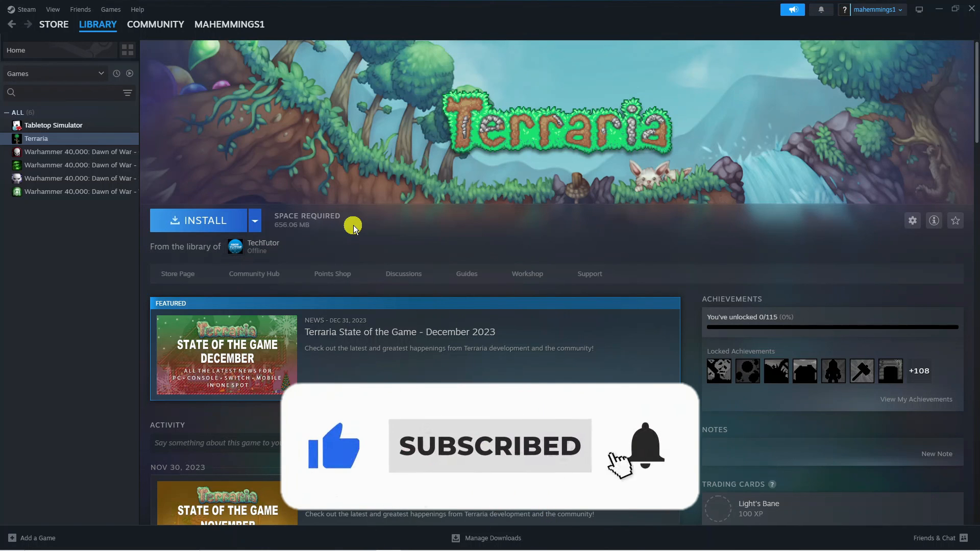